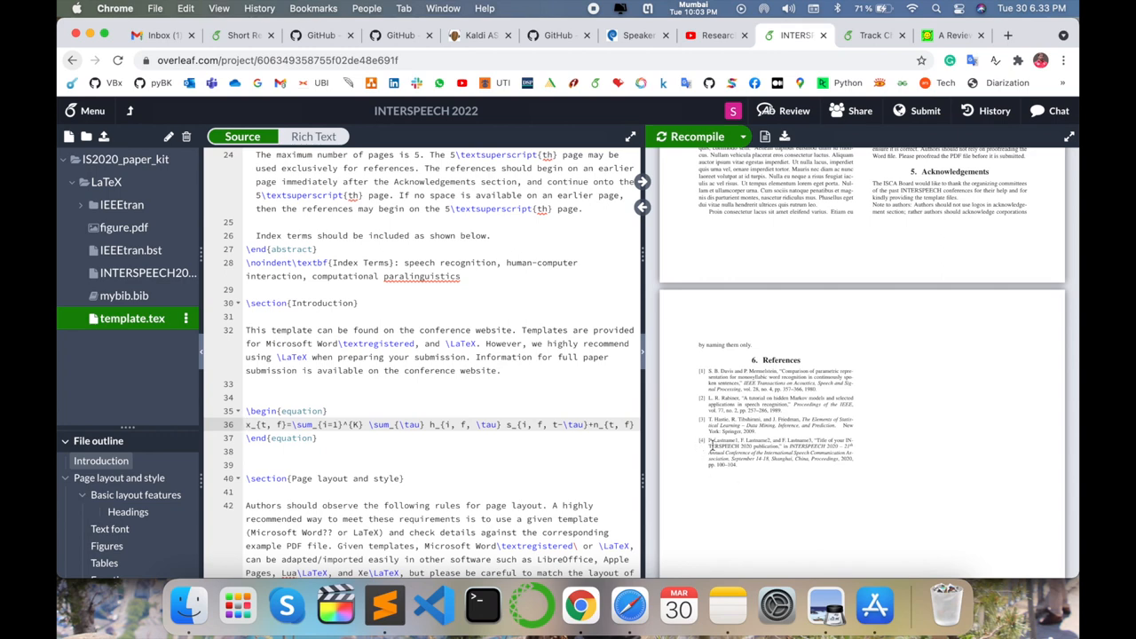
Step: Keep only the Davis80-COP entry in mybib.bib and recompile to show one reference
{"action": "scroll", "scroll_direction": "down", "scroll_amount": 3}
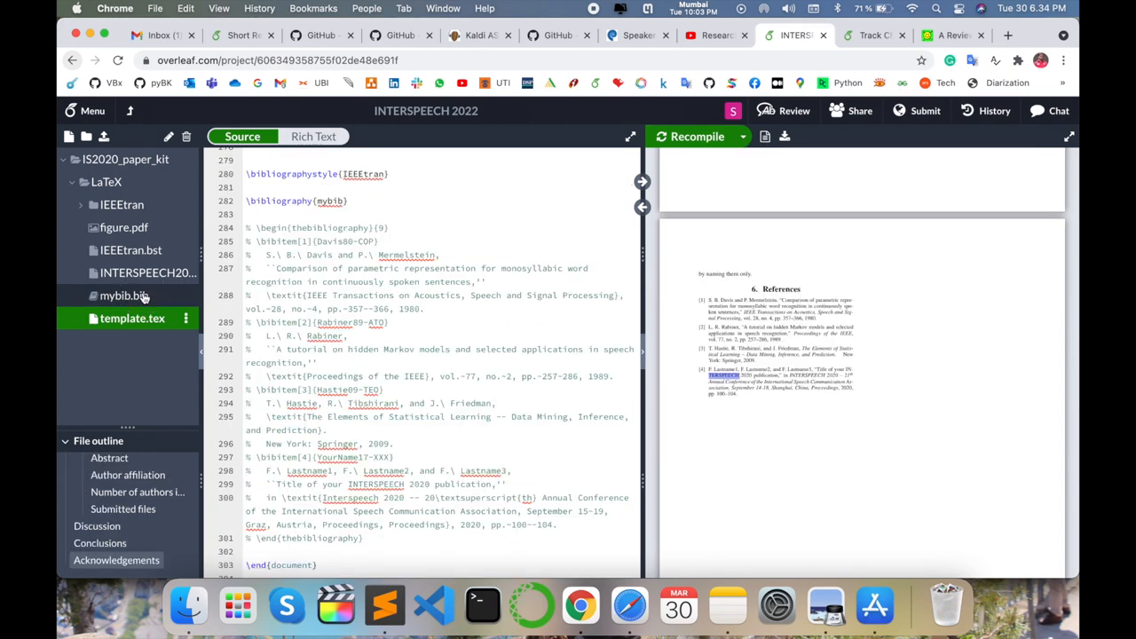
{"action": "left_click", "coordinate": [124, 296]}
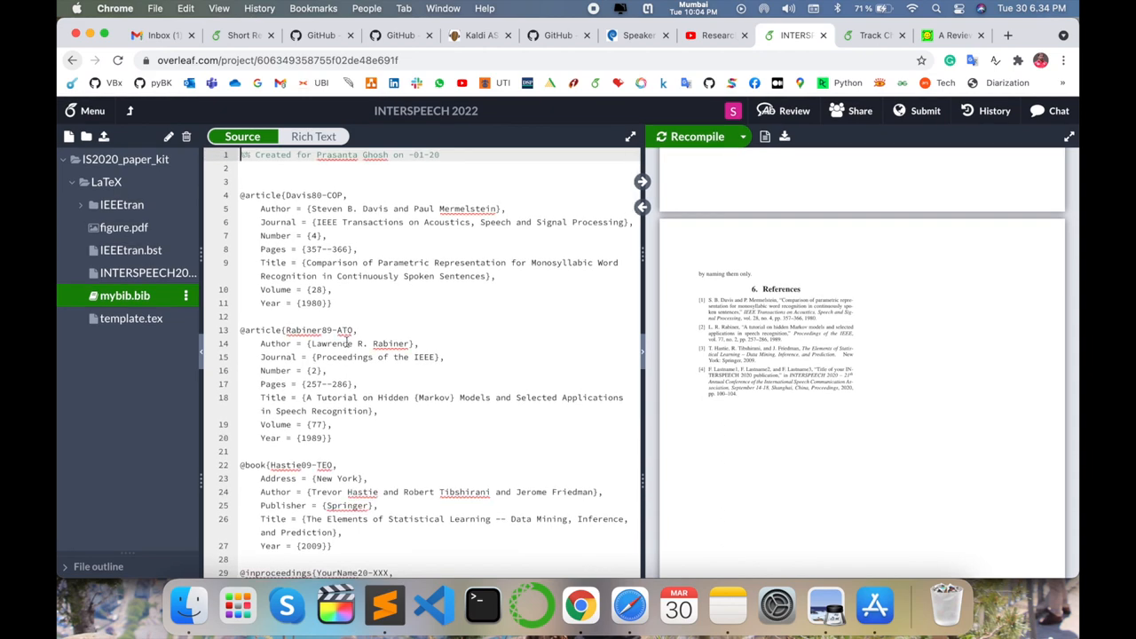
{"action": "scroll", "scroll_direction": "down", "scroll_amount": 3}
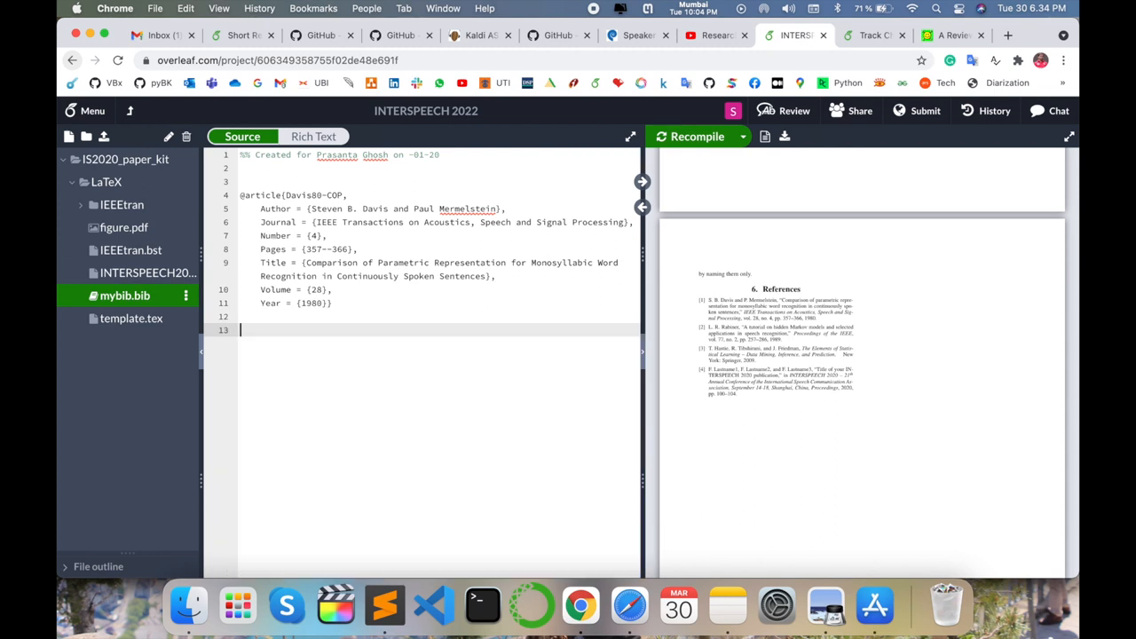
{"action": "left_click", "coordinate": [697, 136]}
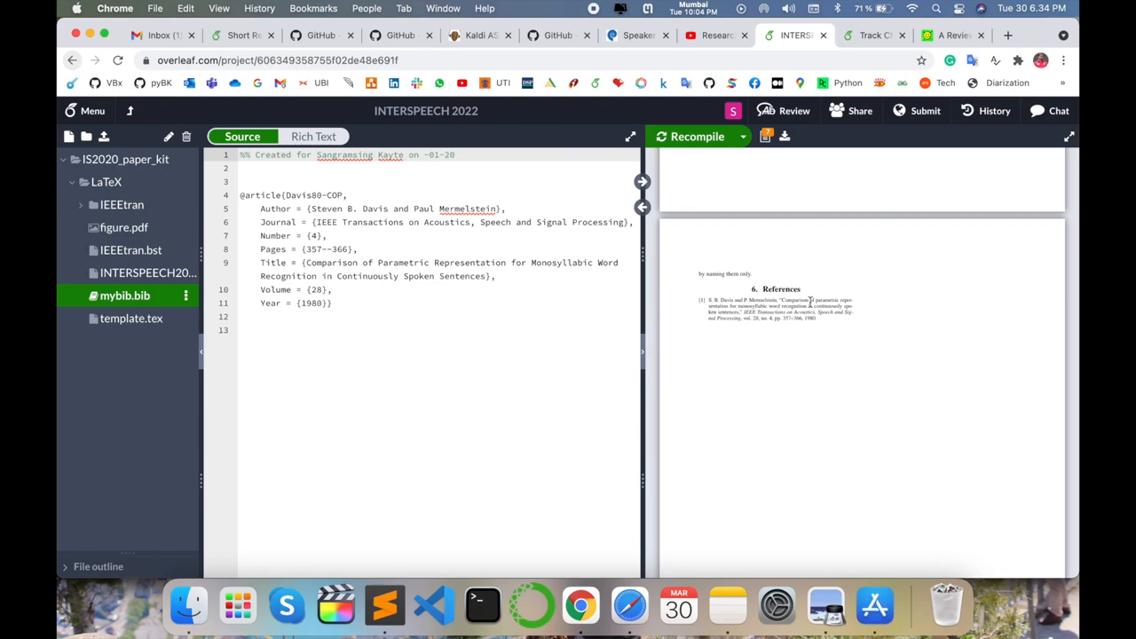
Step: Copy the speaker diarization review paper's title from page 1 of the arXiv PDF
{"action": "left_click", "coordinate": [952, 34]}
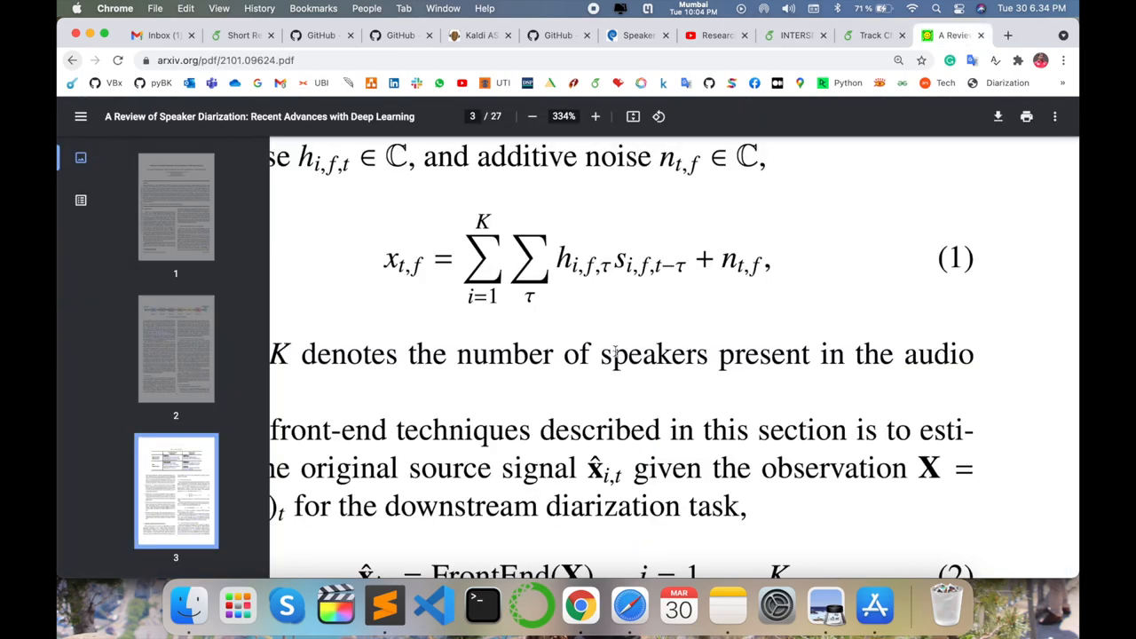
{"action": "left_click", "coordinate": [532, 117]}
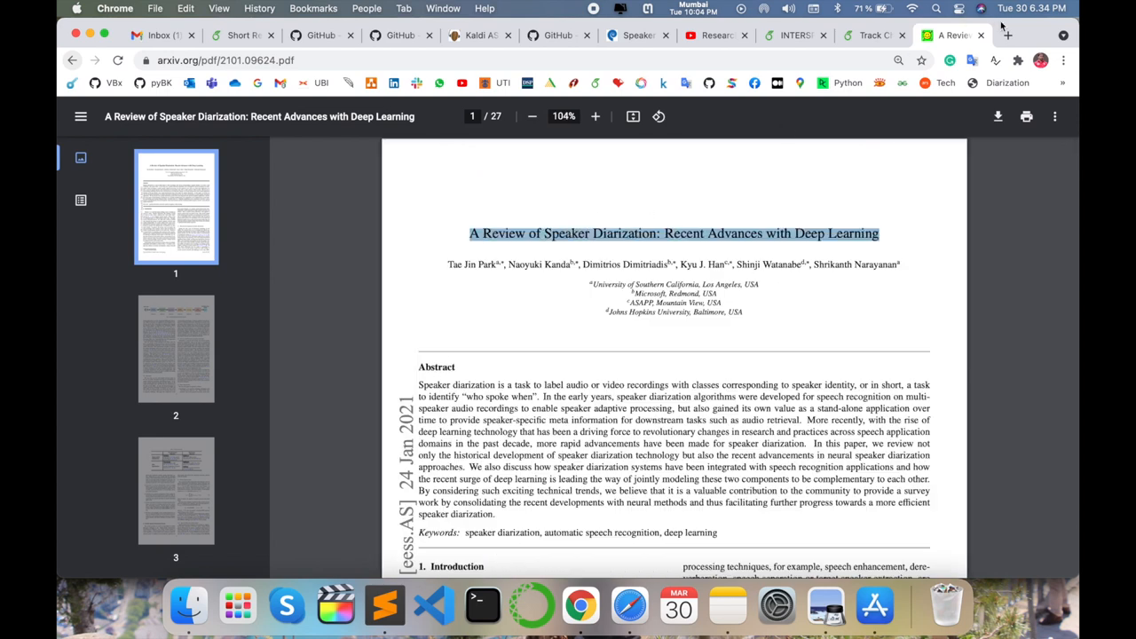
{"action": "left_click", "coordinate": [1007, 35]}
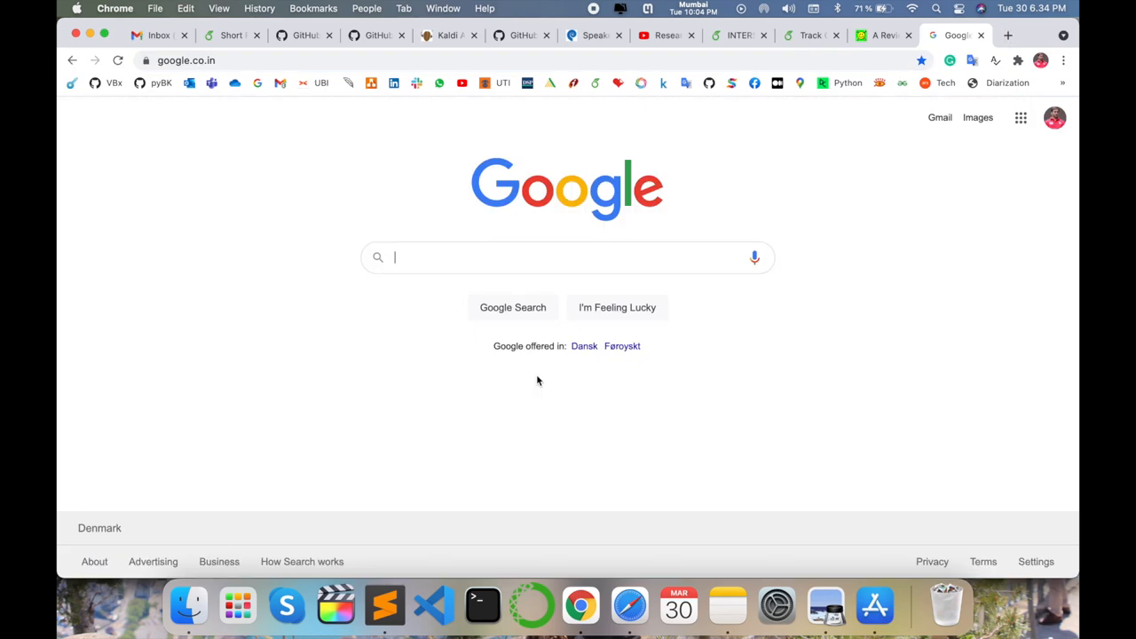
Step: Search Google Scholar for the review paper's title and select its BibTeX citation entry
{"action": "type", "text": "google scholar"}
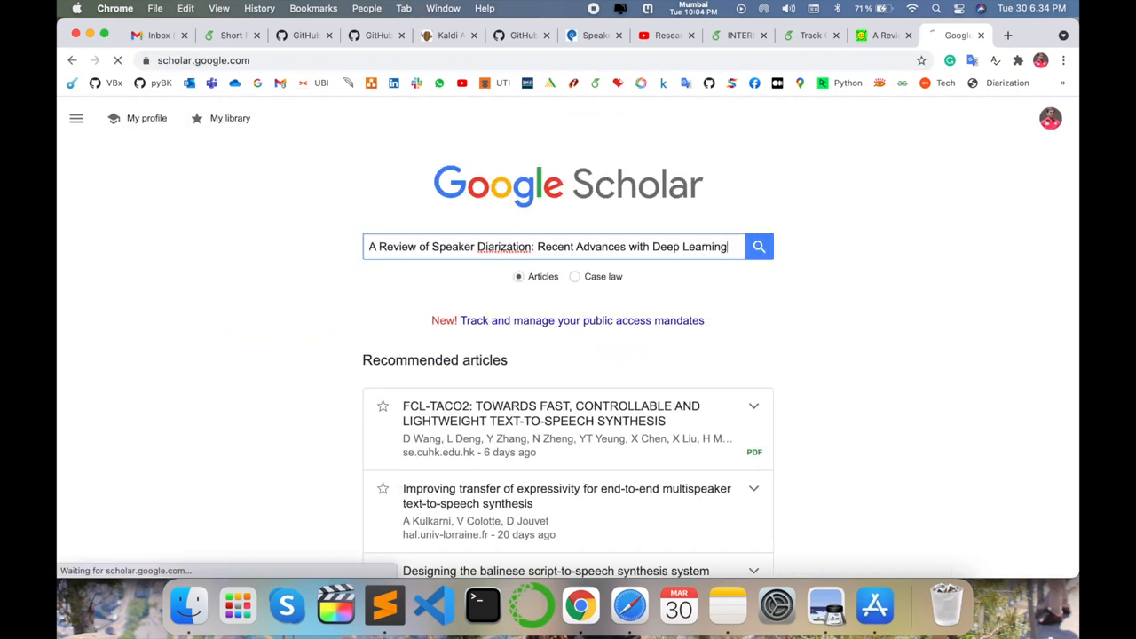
{"action": "left_click", "coordinate": [759, 246]}
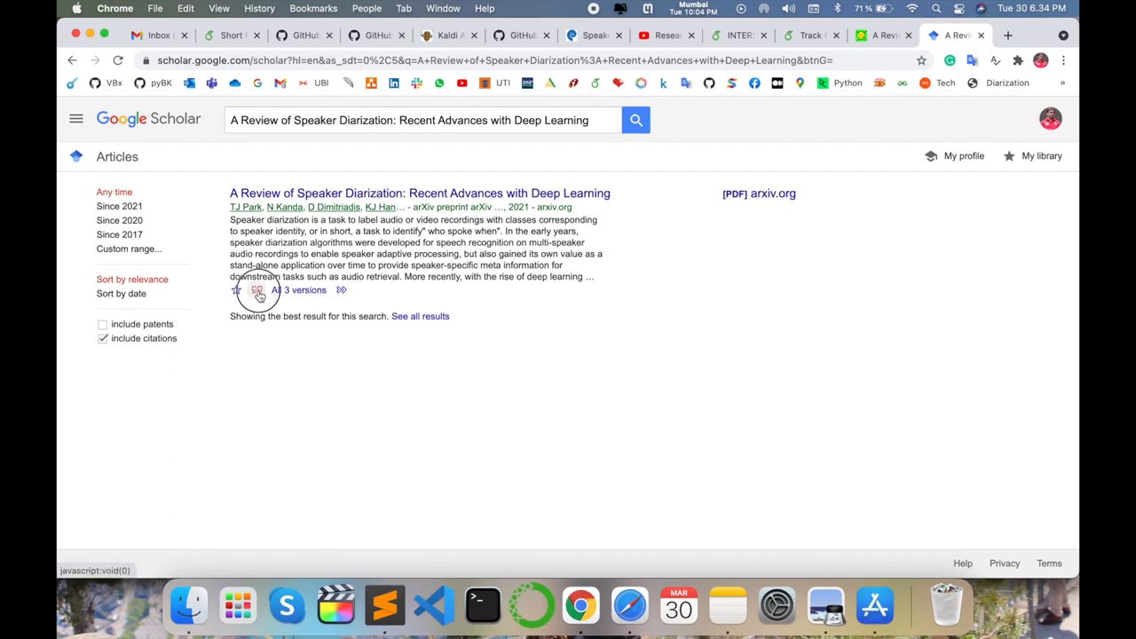
{"action": "left_click", "coordinate": [257, 290]}
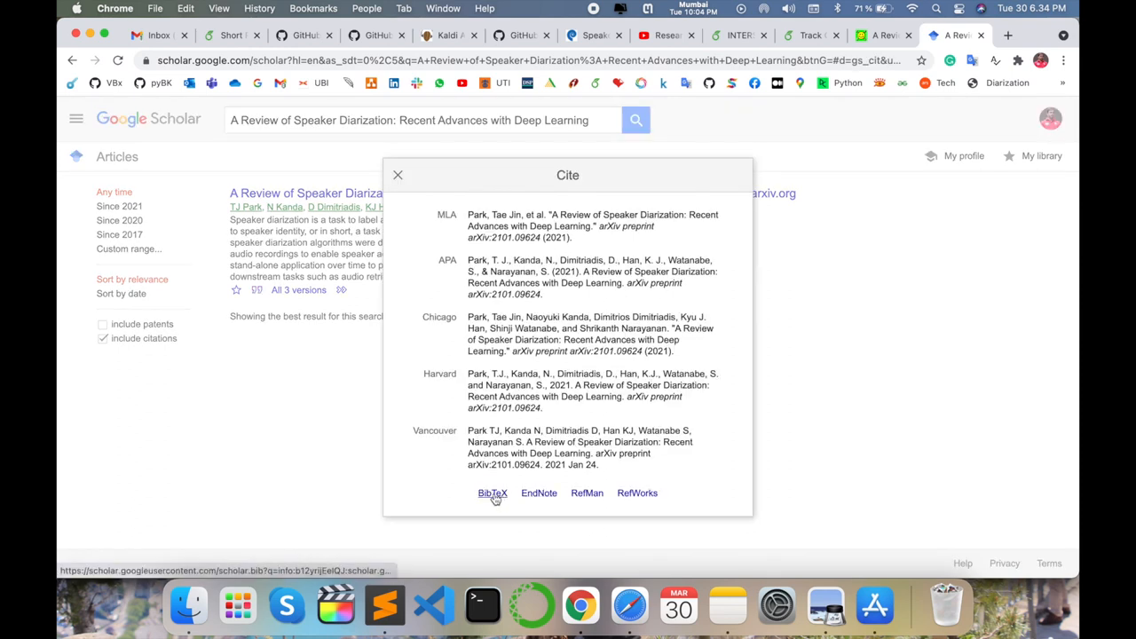
{"action": "left_click", "coordinate": [492, 493]}
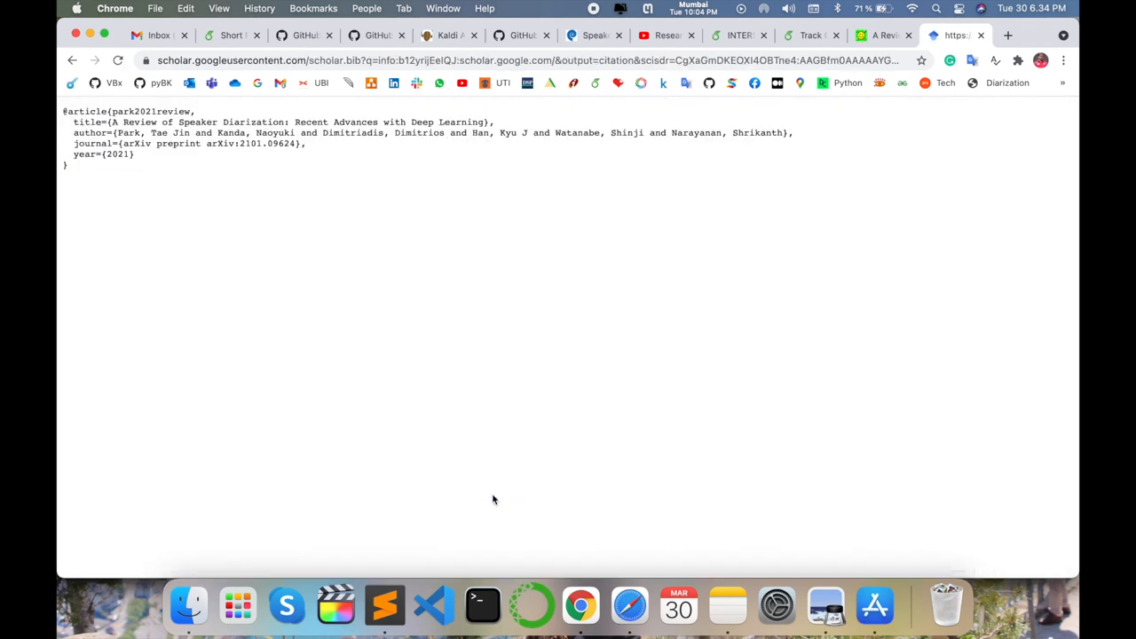
{"action": "key", "text": "cmd+a"}
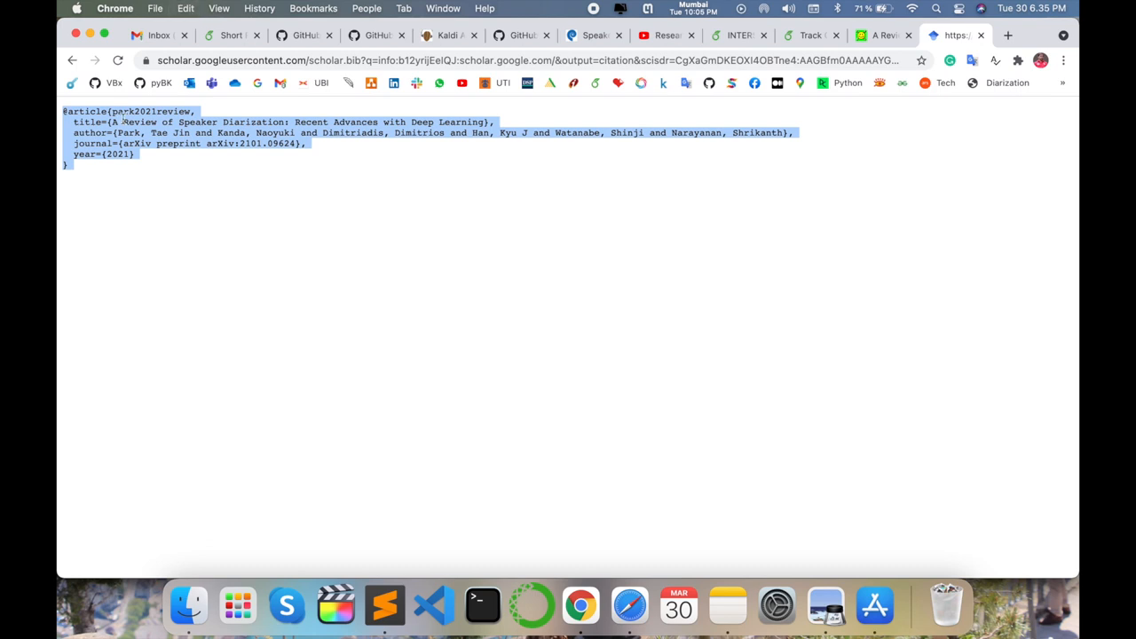
Step: Paste the BibTeX into mybib.bib below Davis80-COP and select the key park2021review
{"action": "left_click", "coordinate": [737, 35]}
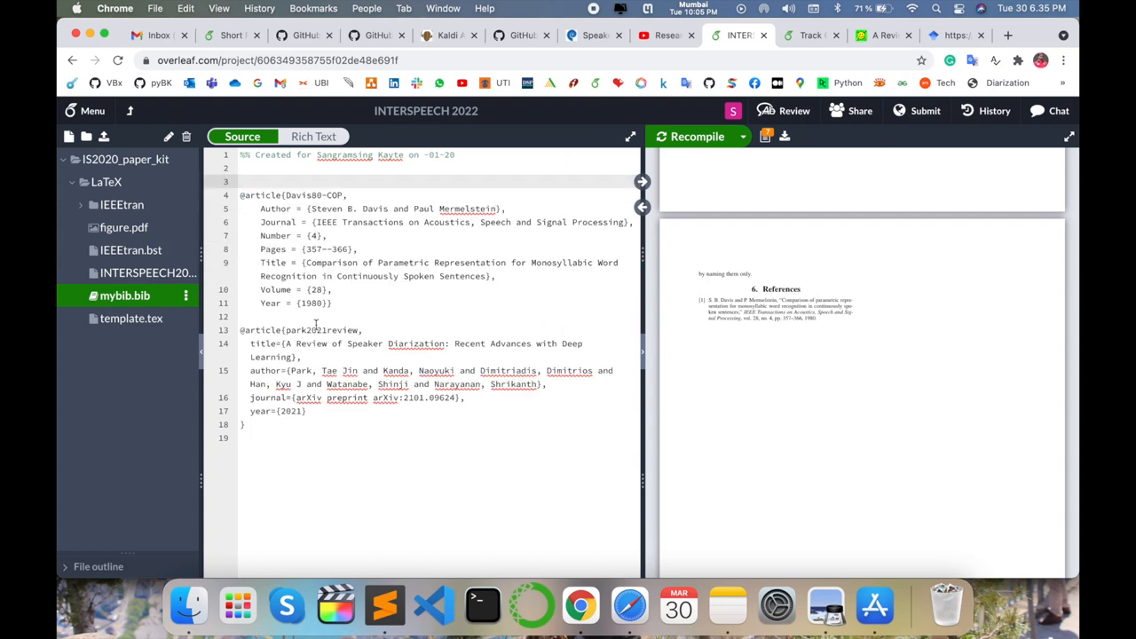
{"action": "double_click", "coordinate": [320, 329]}
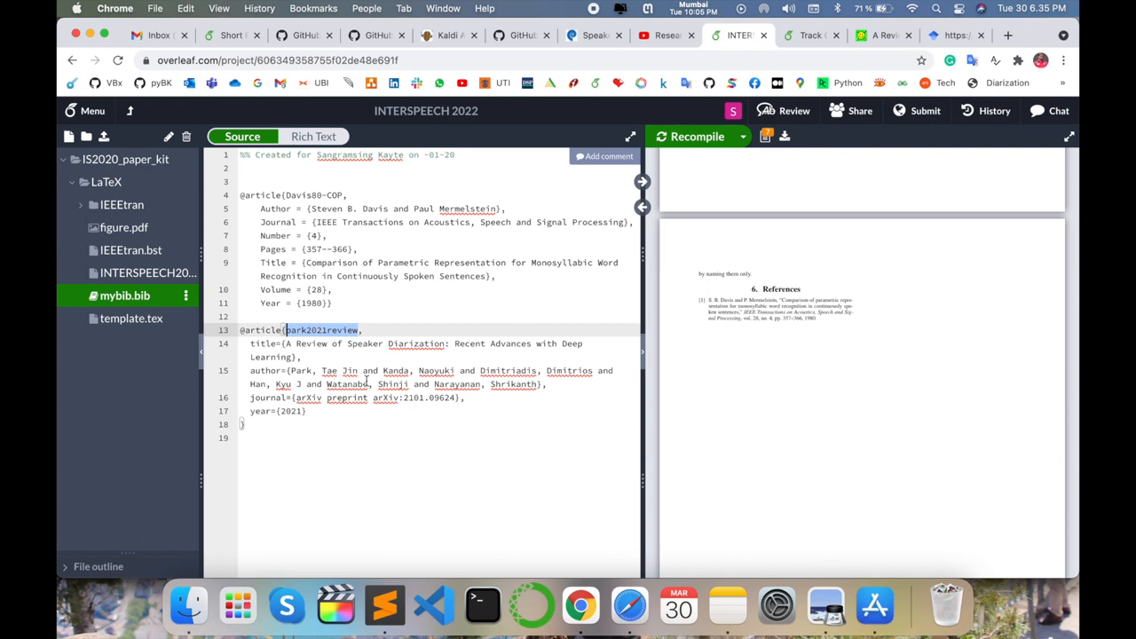
{"action": "mouse_move", "coordinate": [368, 380]}
{"action": "type", "text": "Submitted files"}
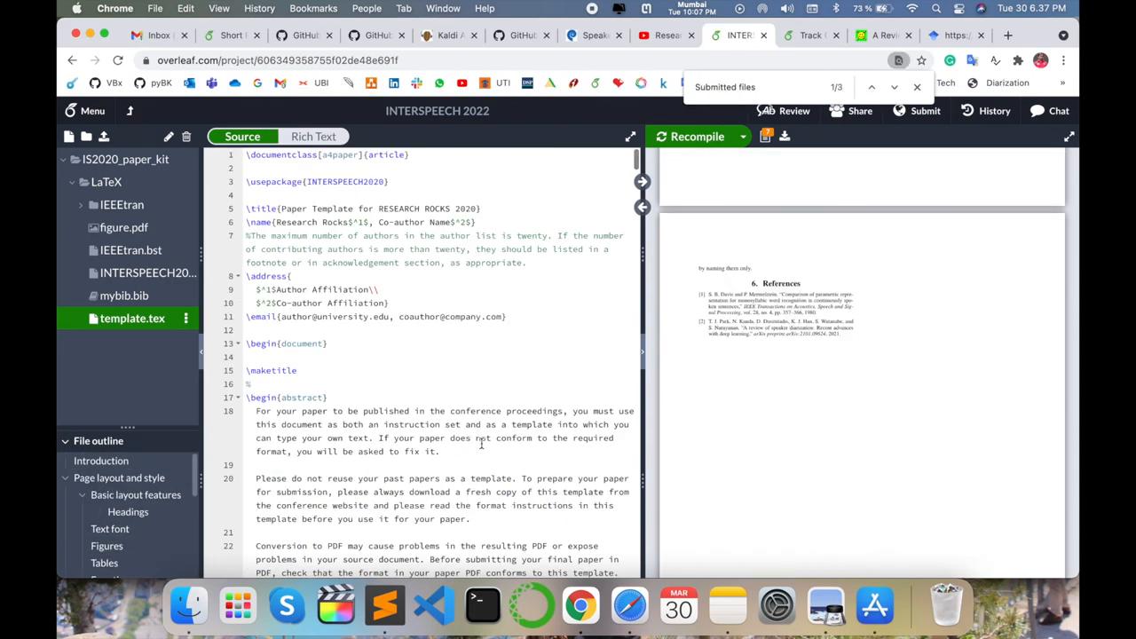
Step: Add \cite{rocks} at the end of the Introduction's first paragraph and recompile
{"action": "scroll", "scroll_direction": "down", "scroll_amount": 3}
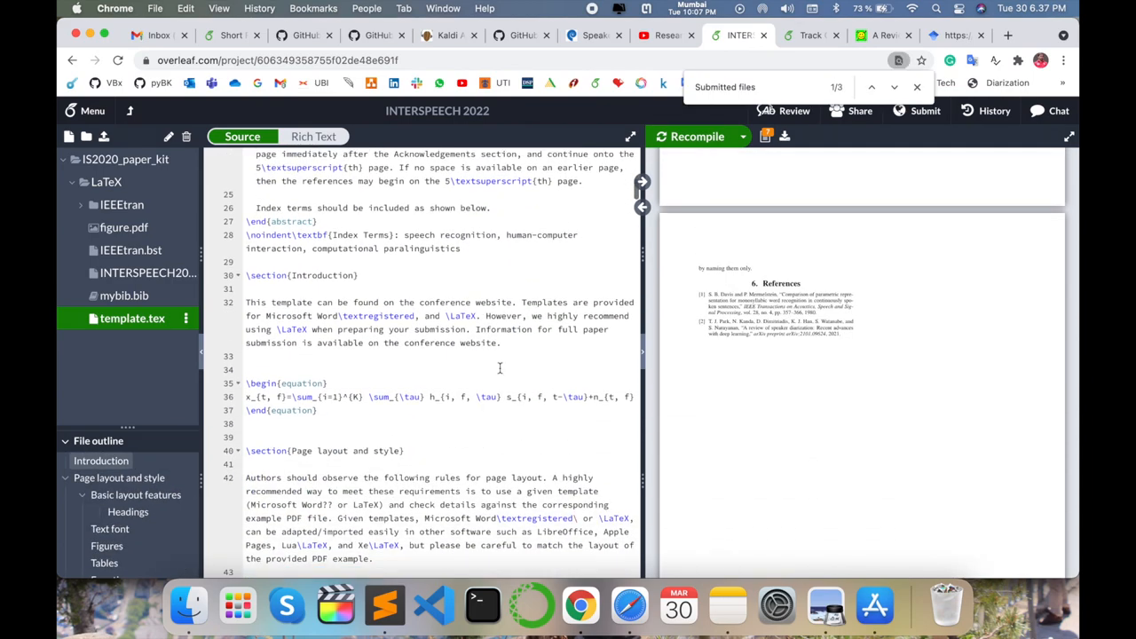
{"action": "type", "text": "\\cite{"}
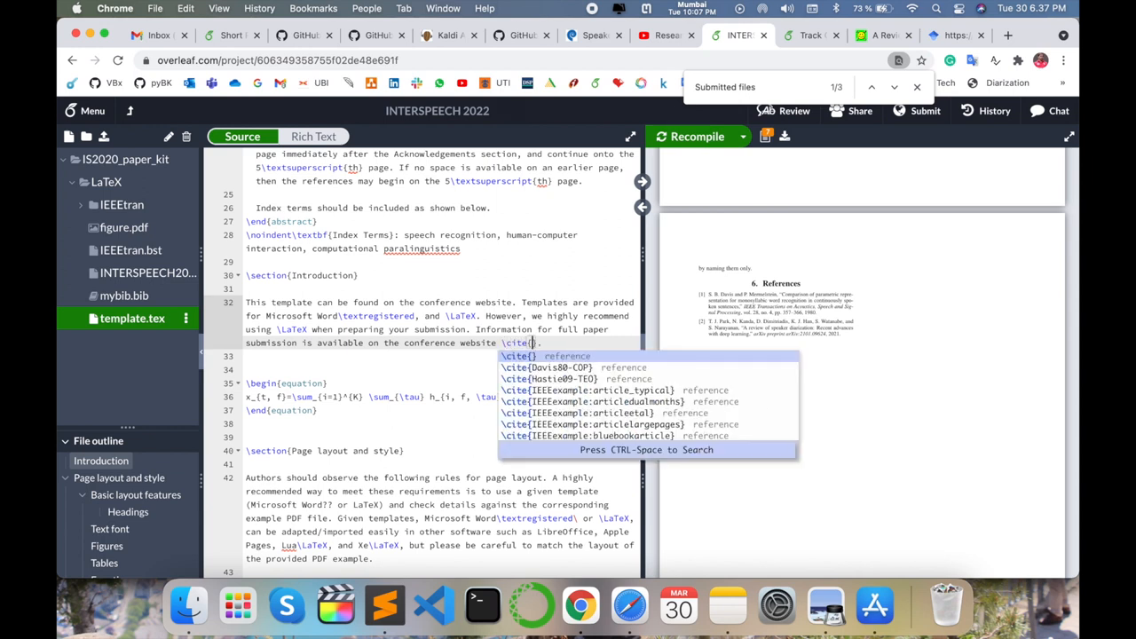
{"action": "type", "text": "R"}
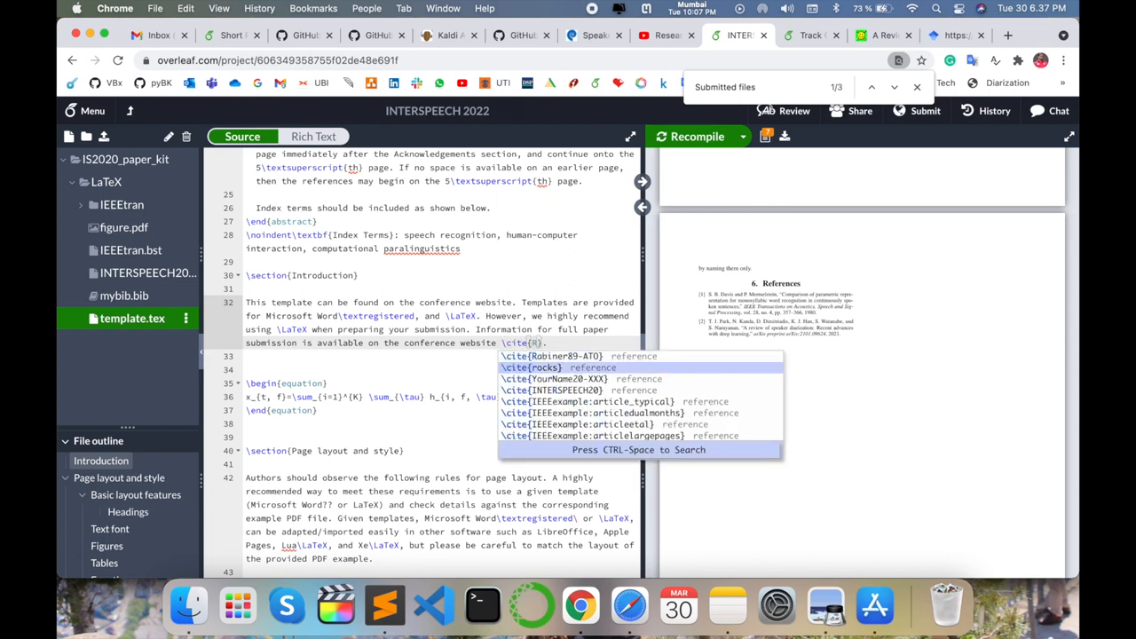
{"action": "left_click", "coordinate": [531, 367]}
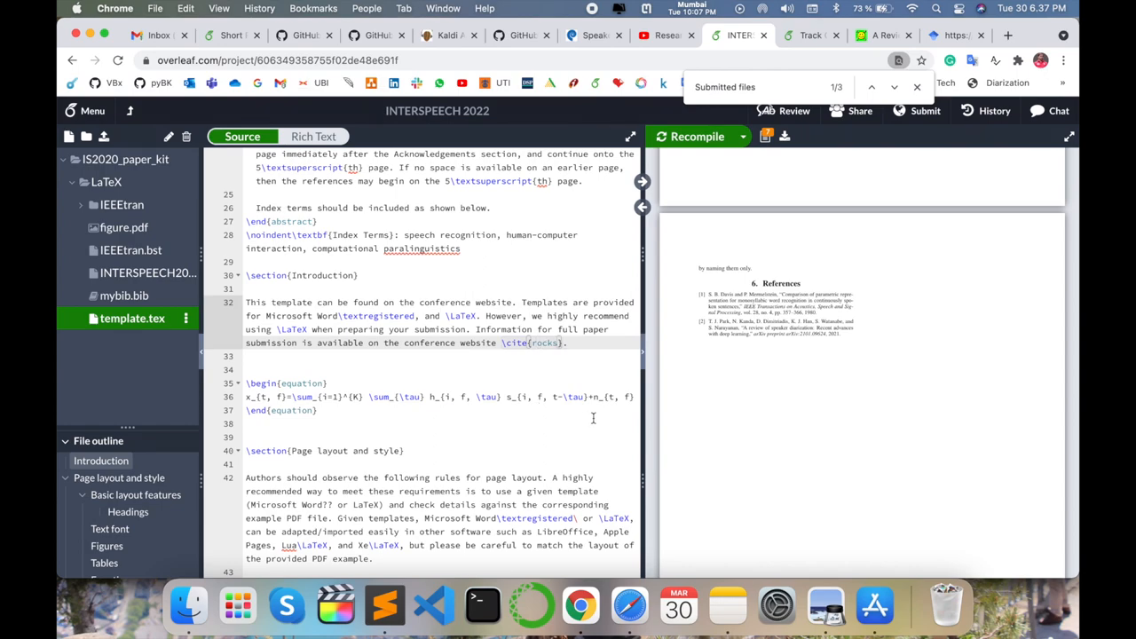
{"action": "left_click", "coordinate": [697, 136]}
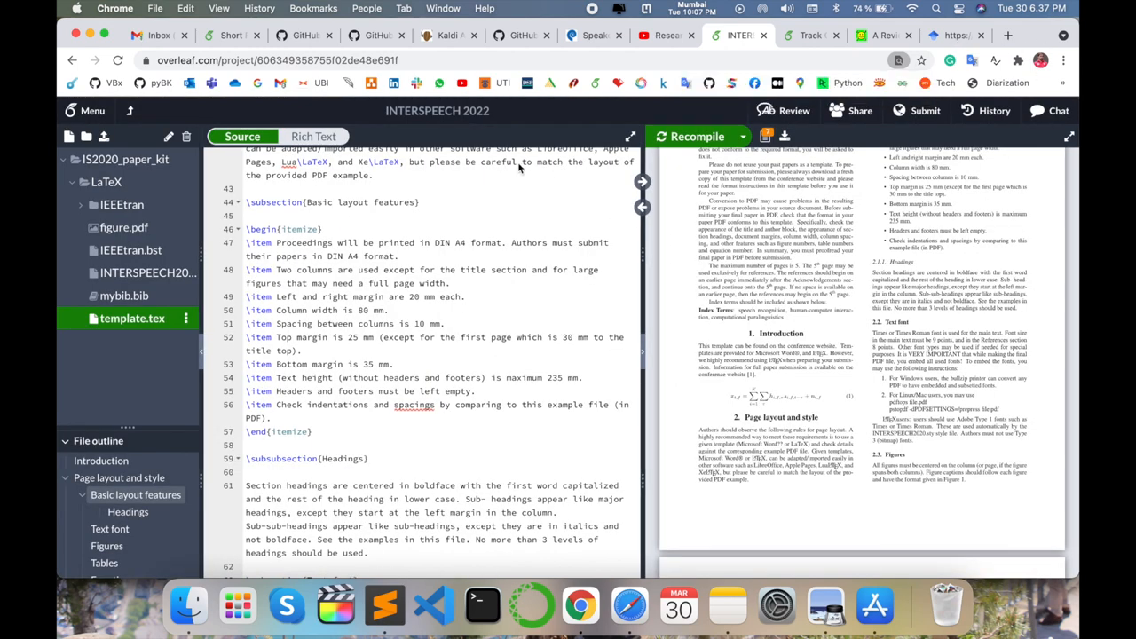
Step: Return to the Scholar results and reopen the diarization review paper's BibTeX entry
{"action": "left_click", "coordinate": [956, 34]}
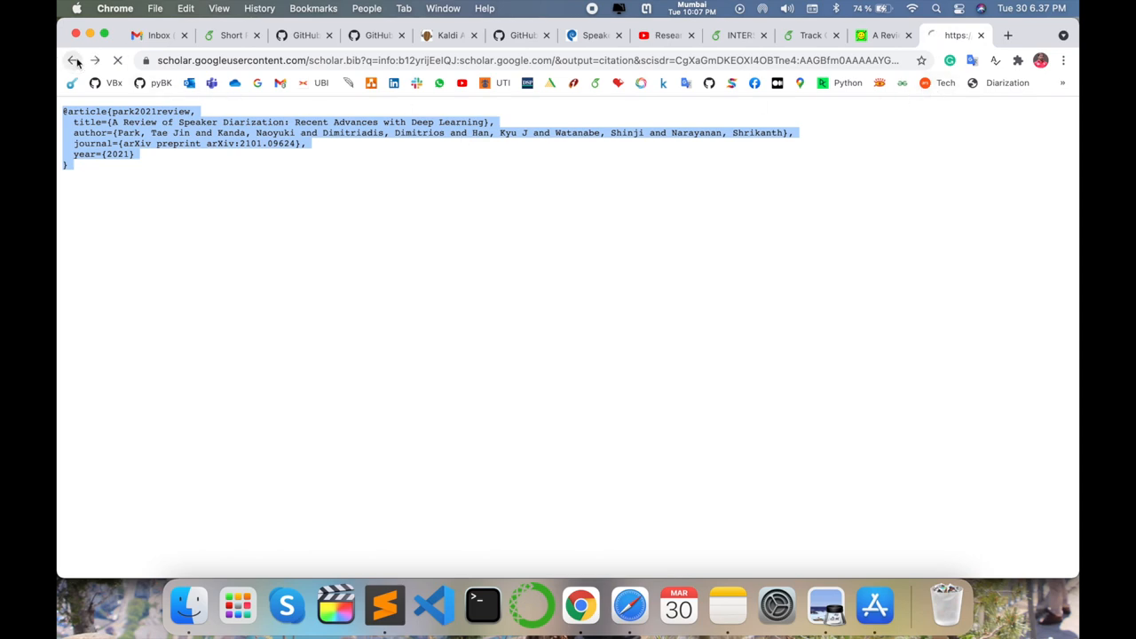
{"action": "left_click", "coordinate": [73, 61]}
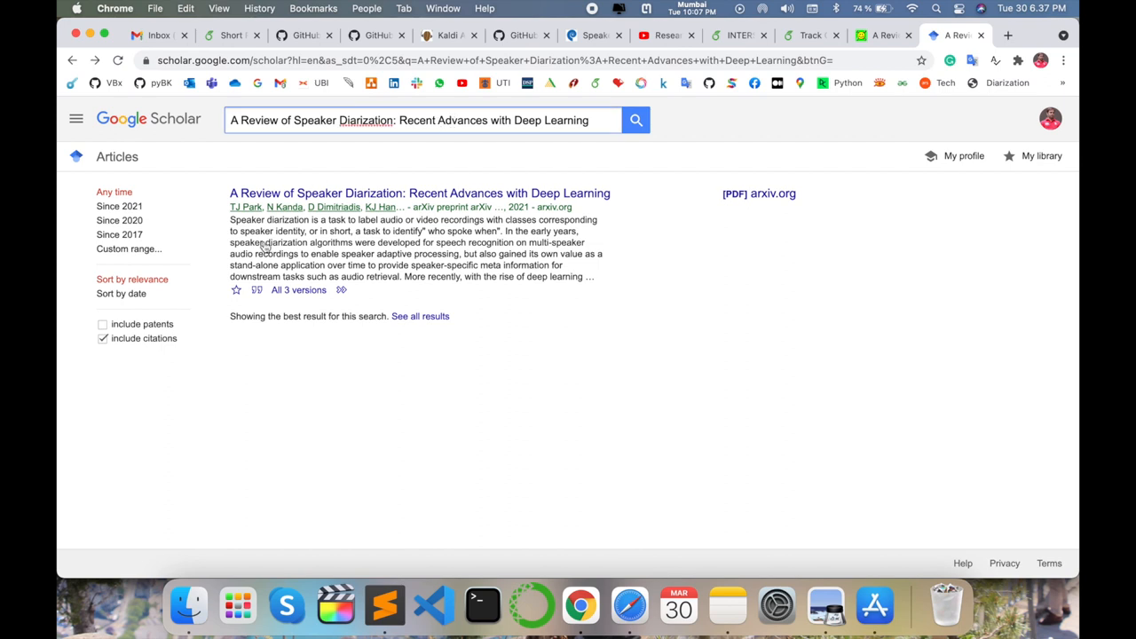
{"action": "mouse_move", "coordinate": [345, 189]}
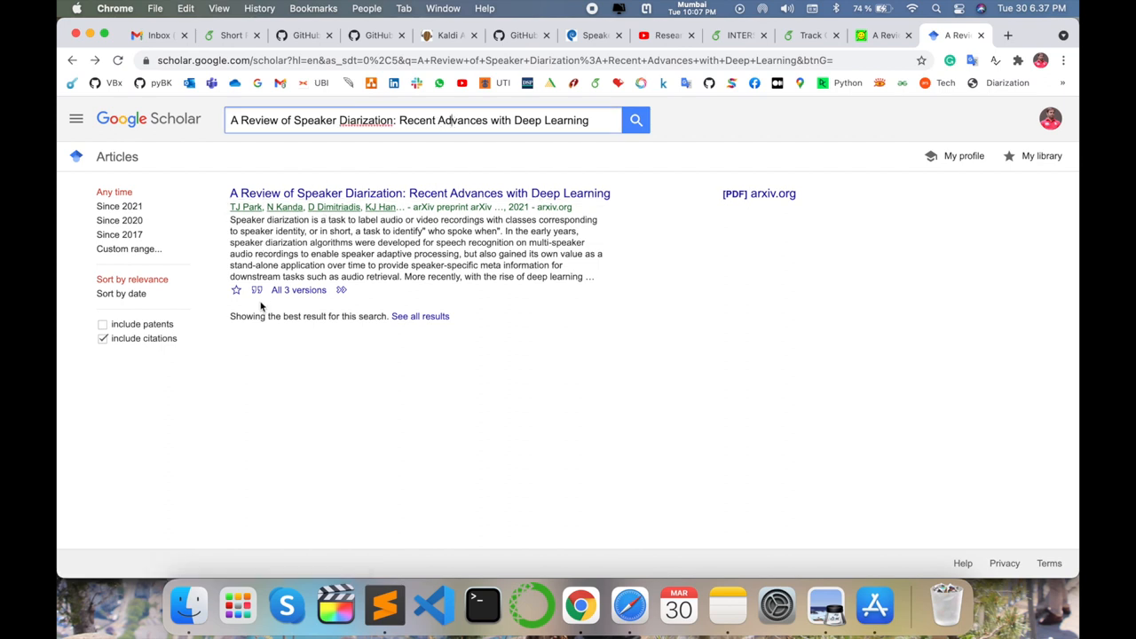
{"action": "left_click", "coordinate": [493, 492]}
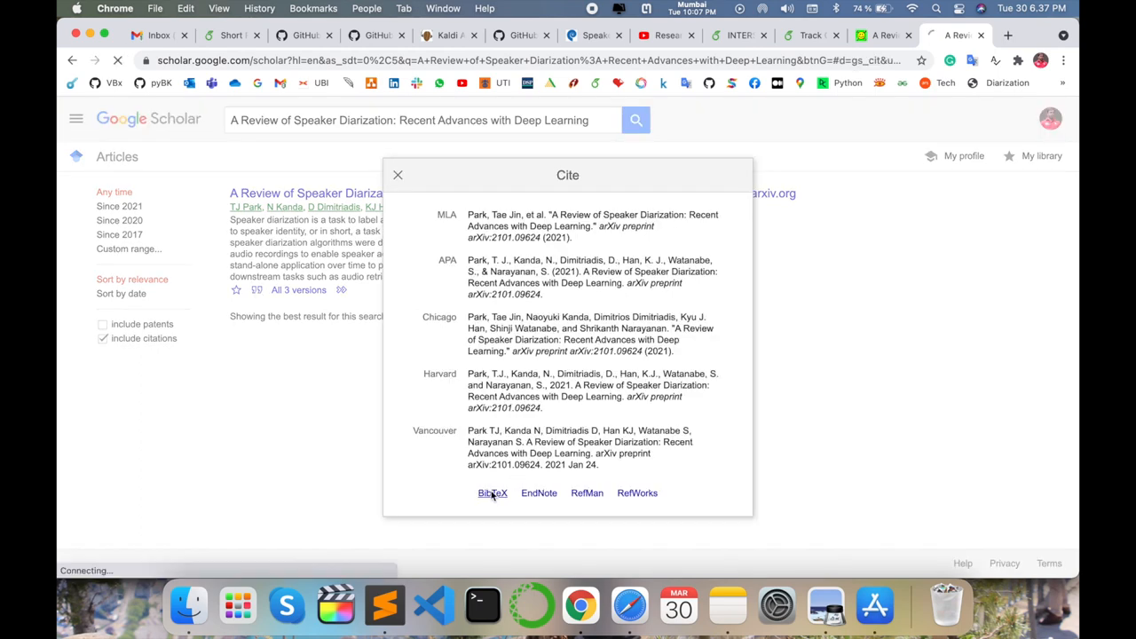
{"action": "left_click", "coordinate": [492, 493]}
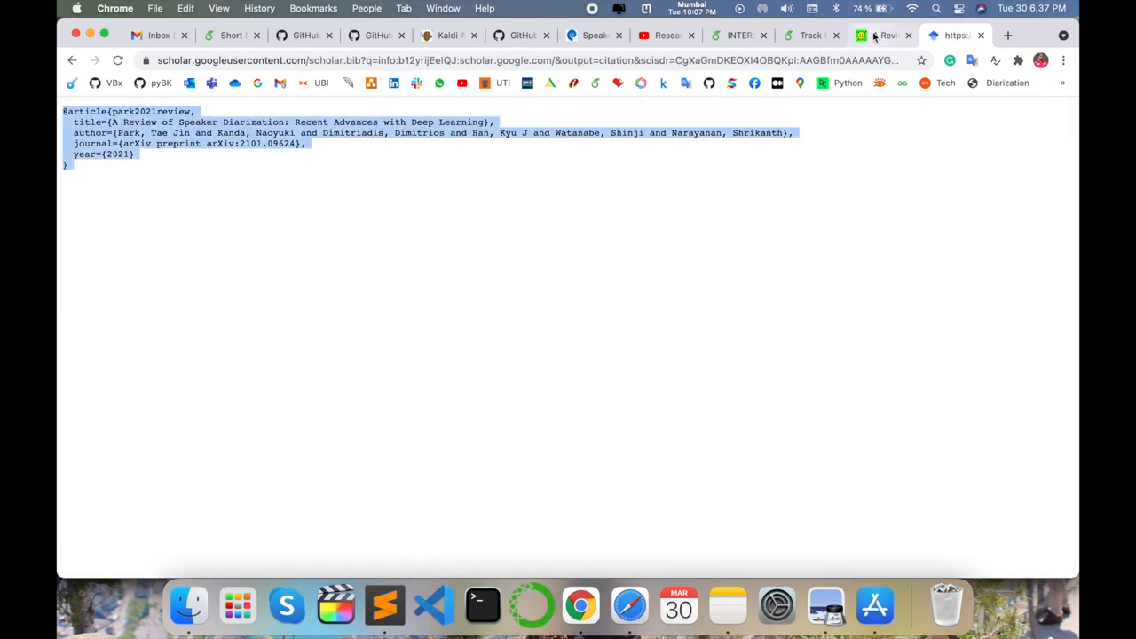